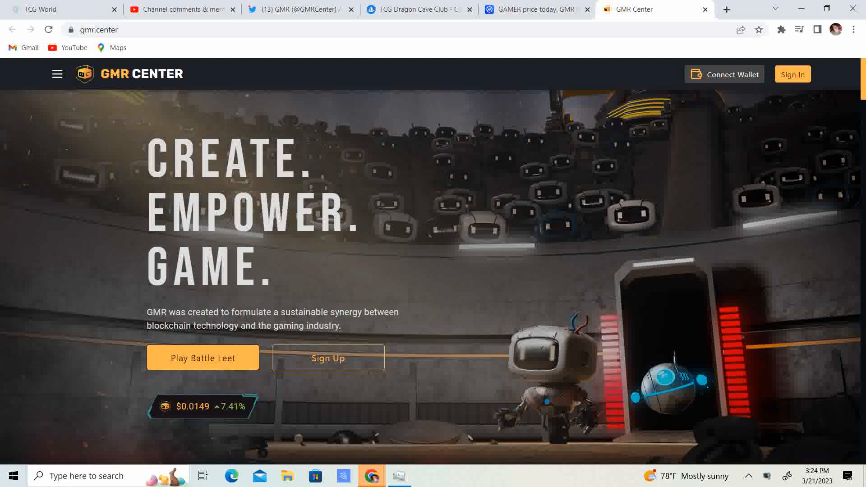
Switch from the GMR Center homepage to the GAMER CoinMarketCap price tab
click(536, 9)
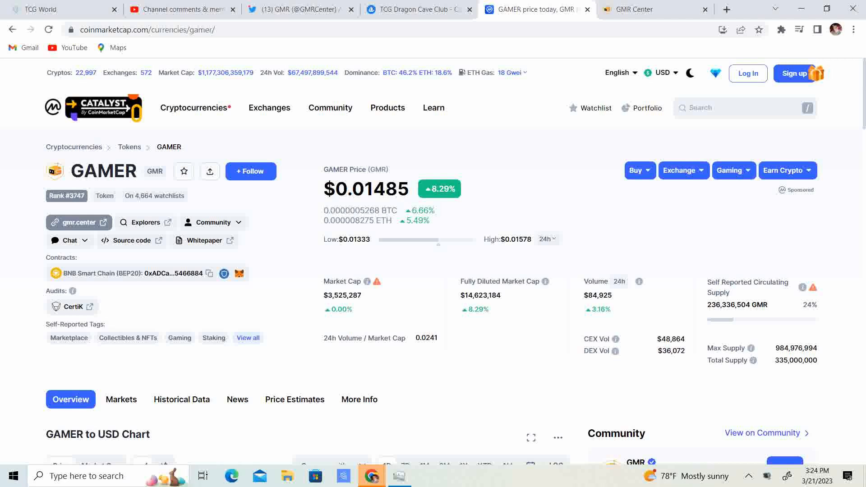
Show the GAMER to USD chart's one-month range, rising from about $0.0083 to $0.015
scroll(down, 3)
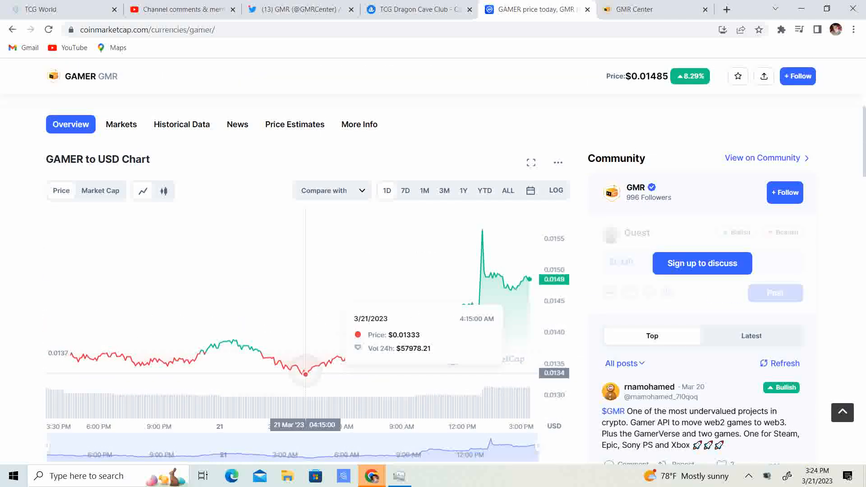
mouse_move(135, 362)
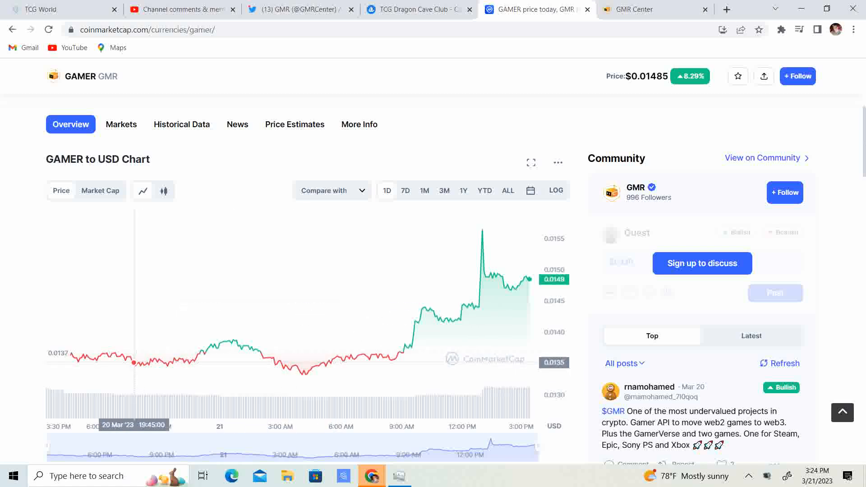
click(444, 190)
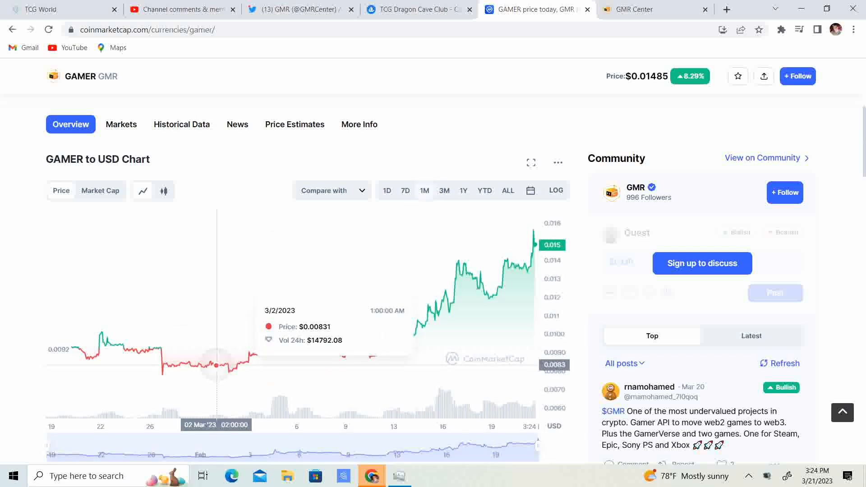
mouse_move(225, 366)
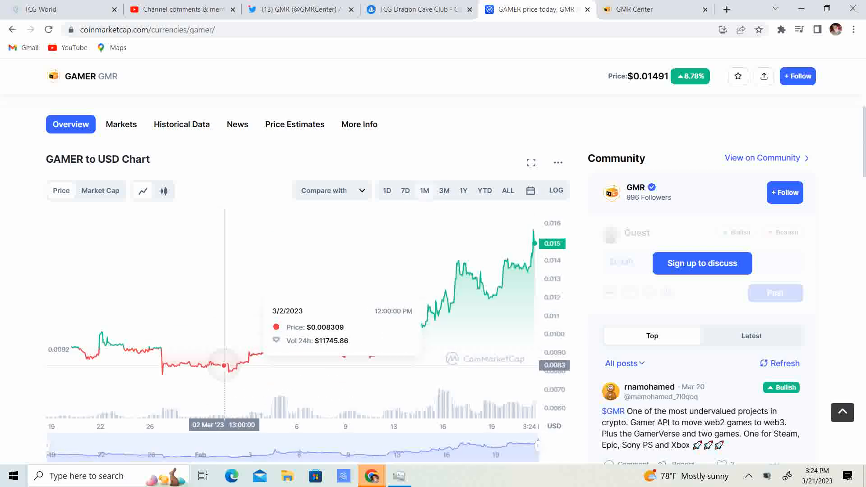
mouse_move(226, 365)
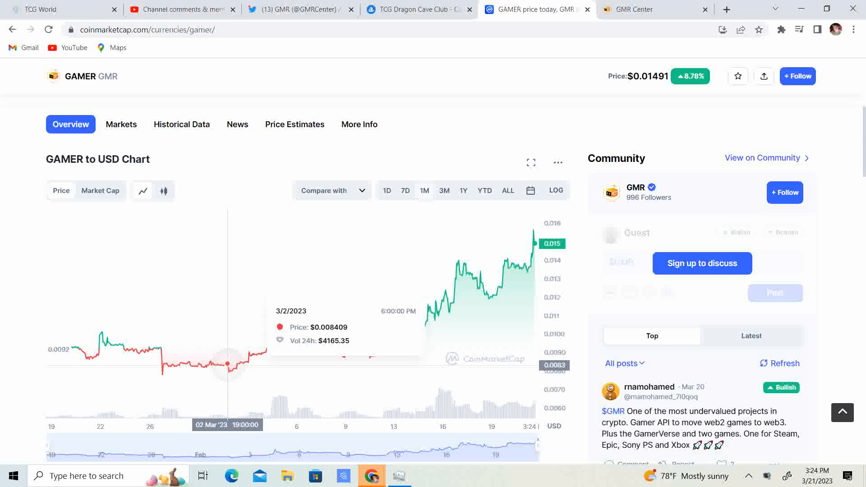
mouse_move(227, 363)
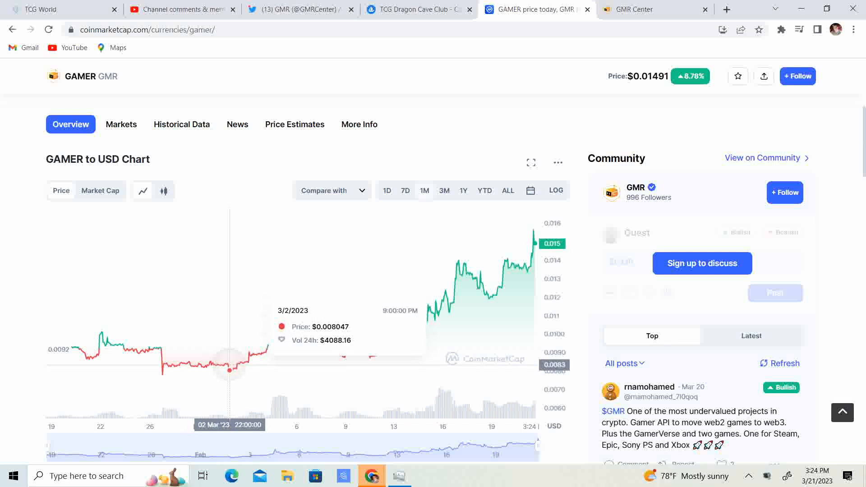
mouse_move(229, 370)
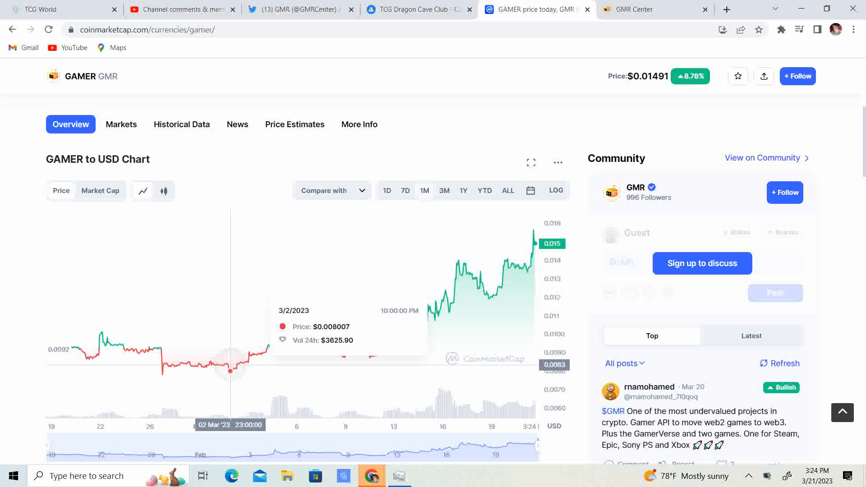
mouse_move(231, 371)
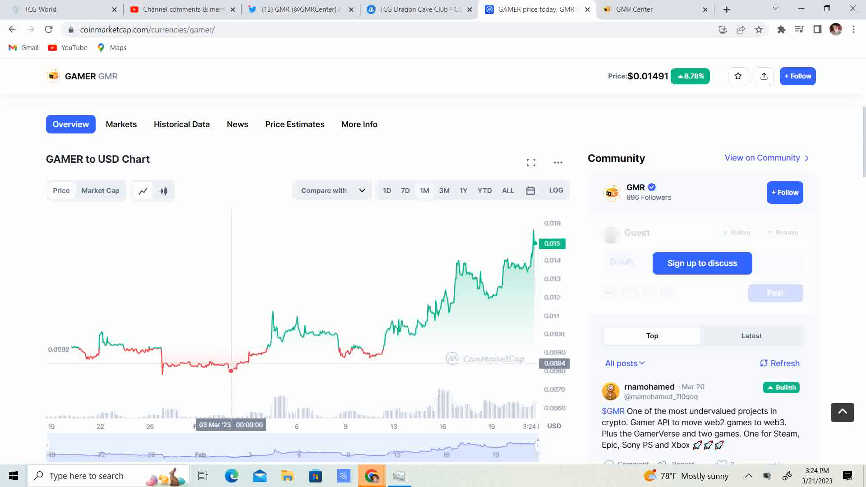
mouse_move(18, 24)
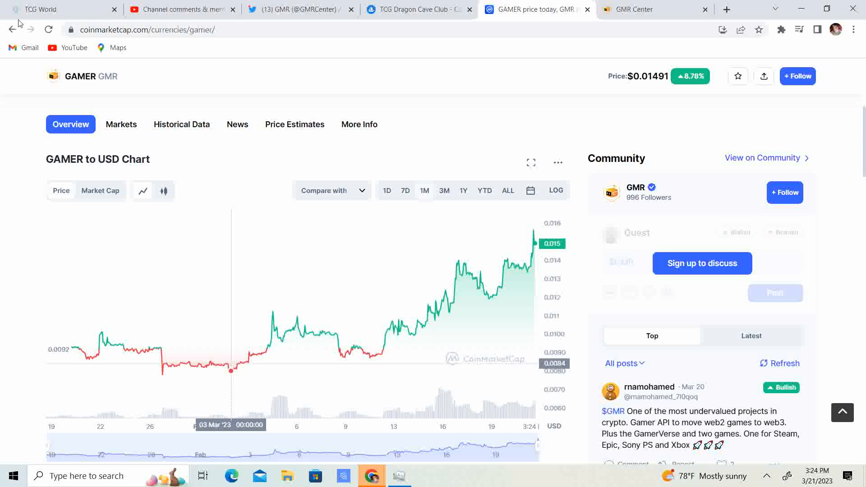
mouse_move(240, 363)
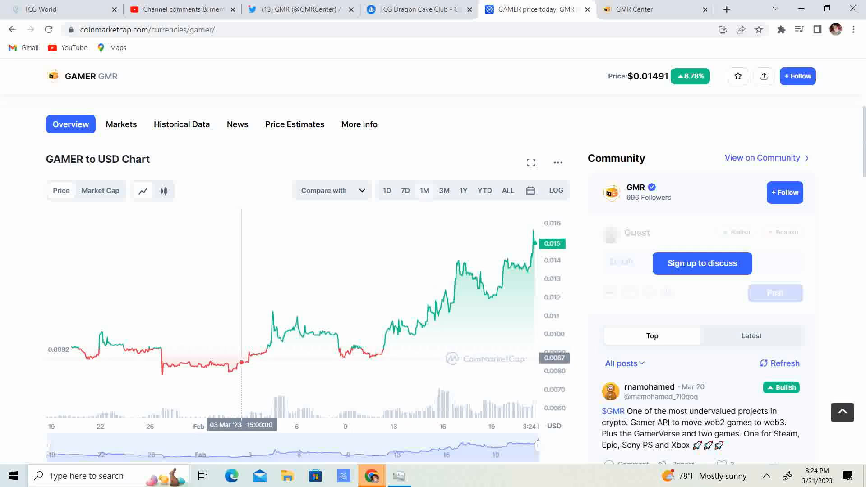
mouse_move(242, 362)
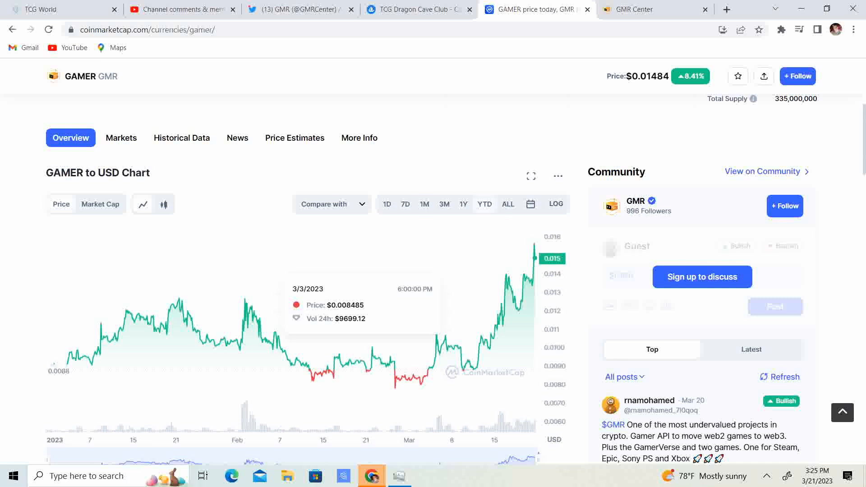
View GAMER's all-time price history since 2021, then move to the GMR Twitter profile
click(507, 204)
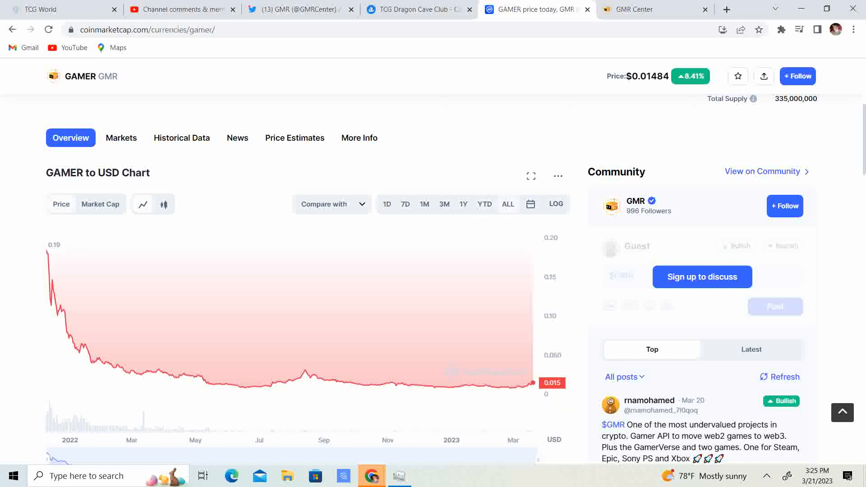
mouse_move(48, 255)
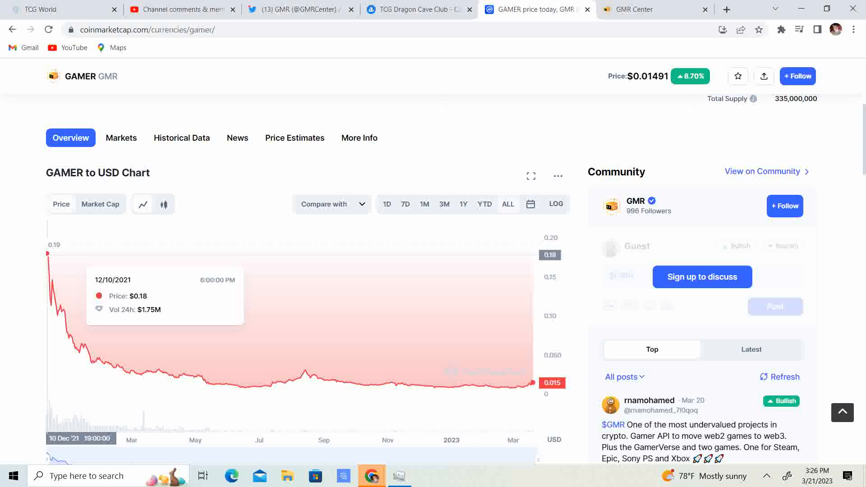
click(292, 9)
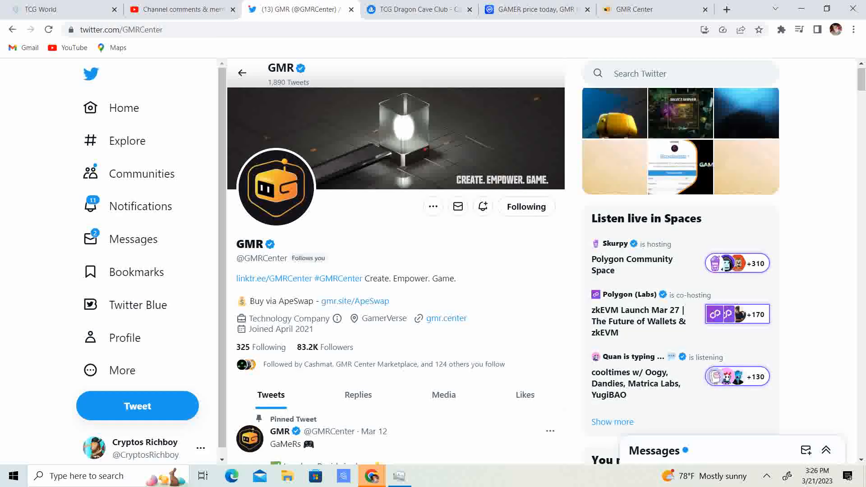
Scroll the GMR feed past the pinned Battle Leet tweet to the Mar 20 BNB Chain post
scroll(down, 3)
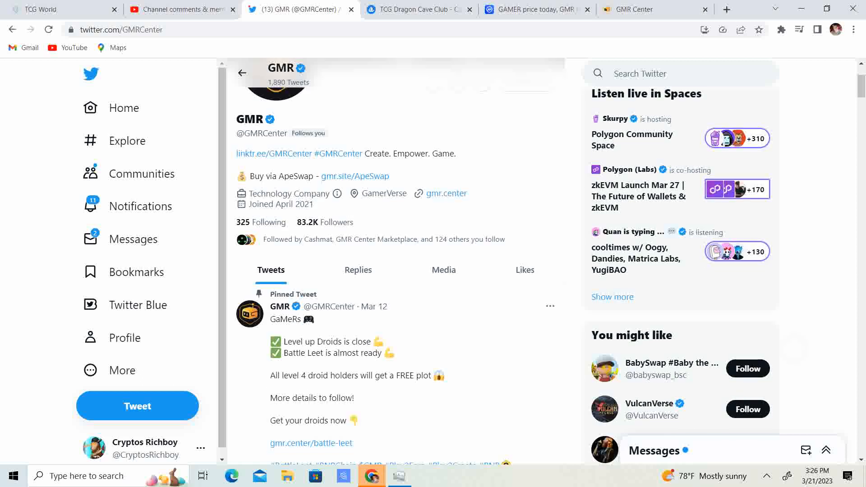
scroll(down, 3)
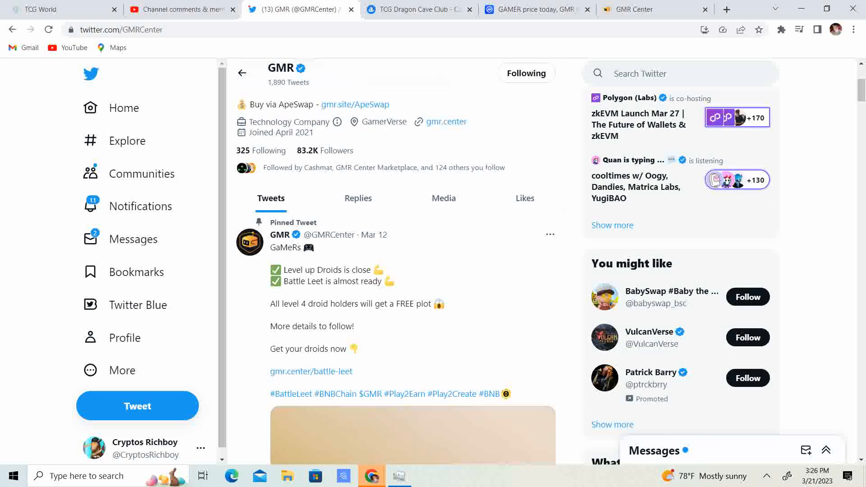
scroll(down, 3)
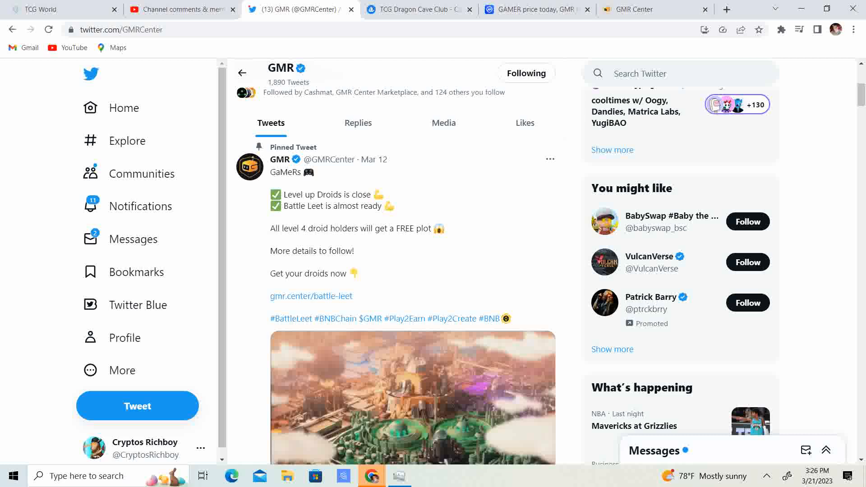
scroll(down, 3)
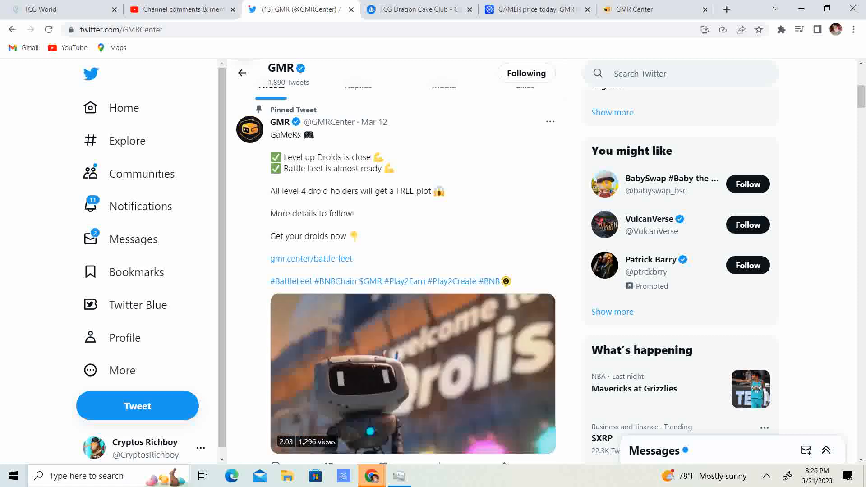
scroll(down, 3)
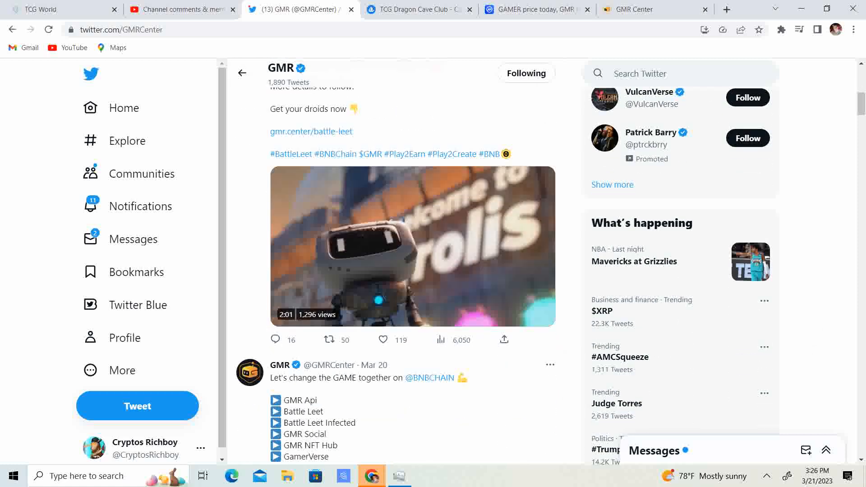
scroll(down, 3)
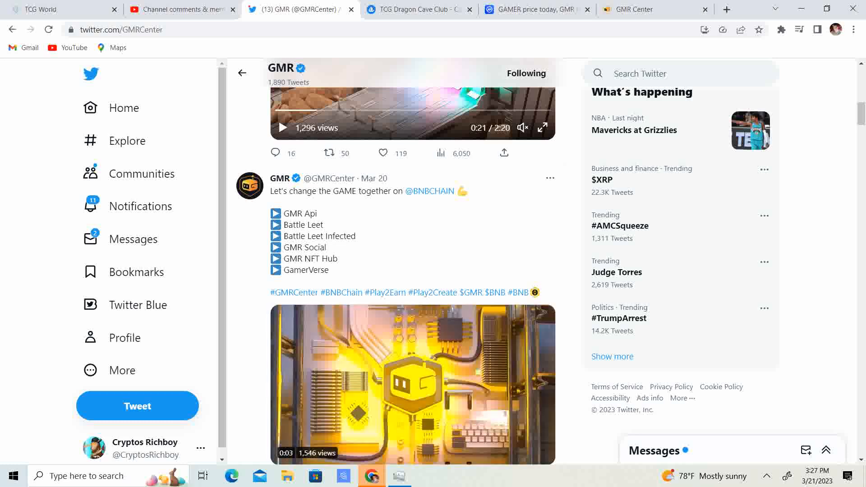
scroll(down, 3)
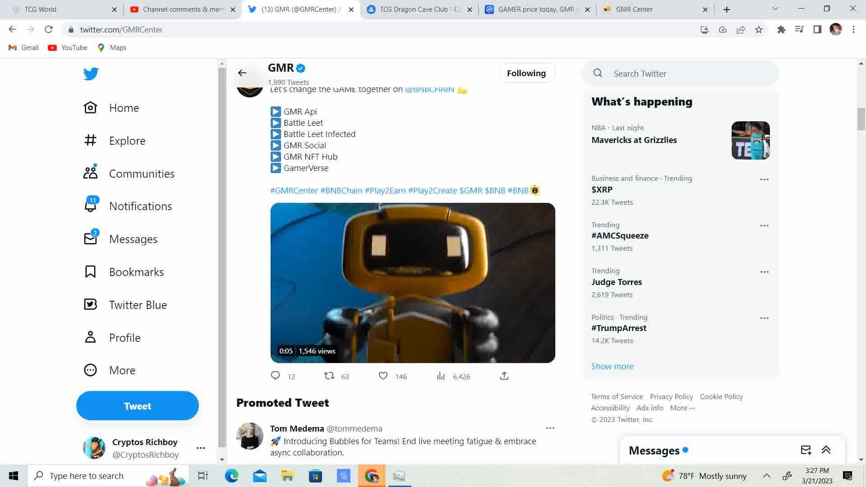
click(411, 282)
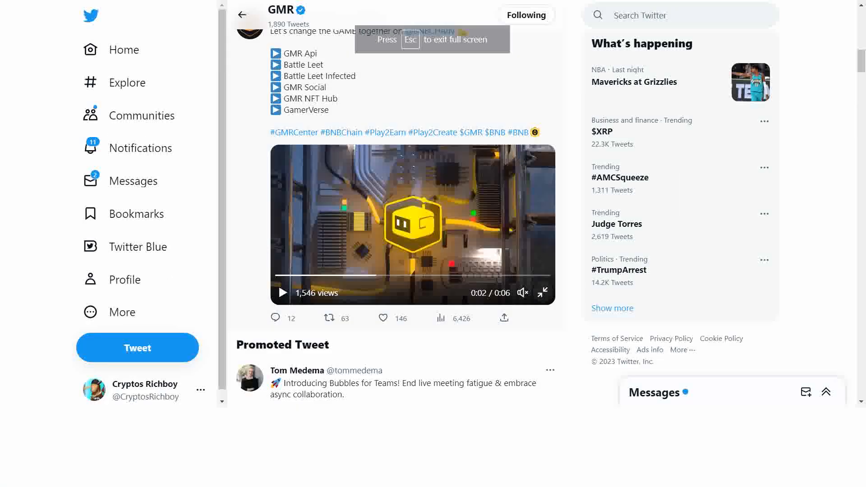
click(542, 293)
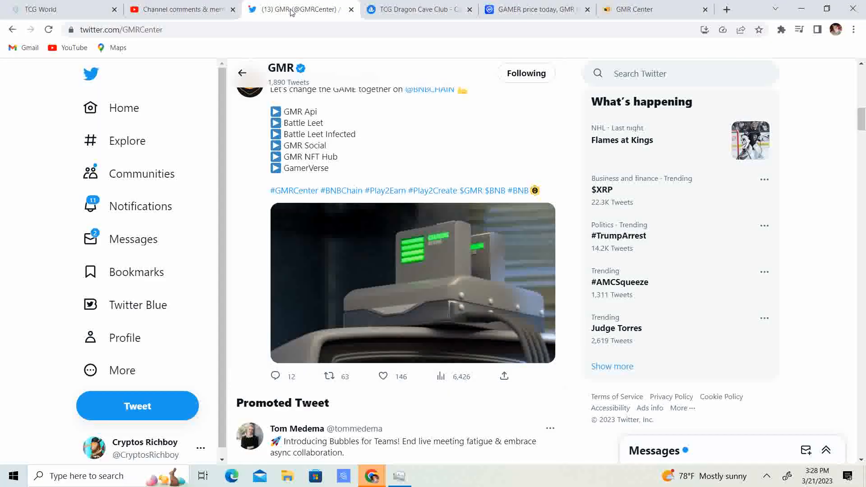
Scroll between the Mar 16 Battle Leet retweet and the pinned 'Welcome to Qrolis' video tweet
scroll(down, 3)
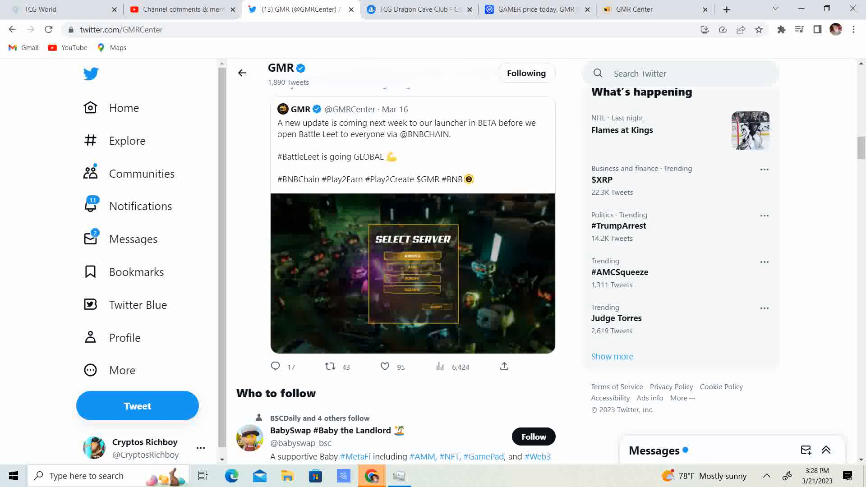
scroll(up, 3)
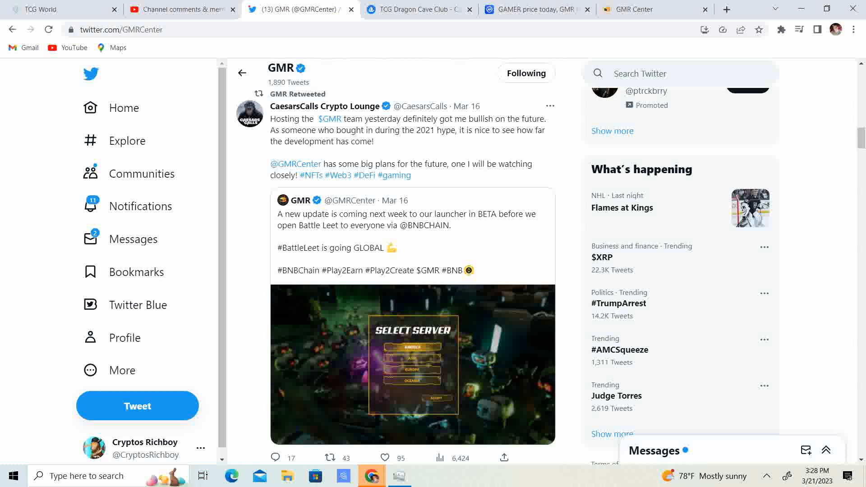
scroll(down, 3)
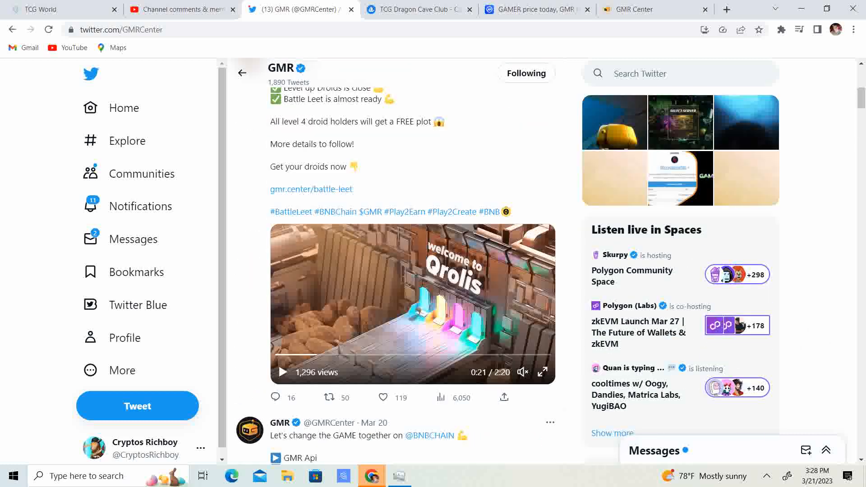
Scroll down to the Mar 16 Battle Leet BETA launcher update and the Who to follow box
scroll(up, 3)
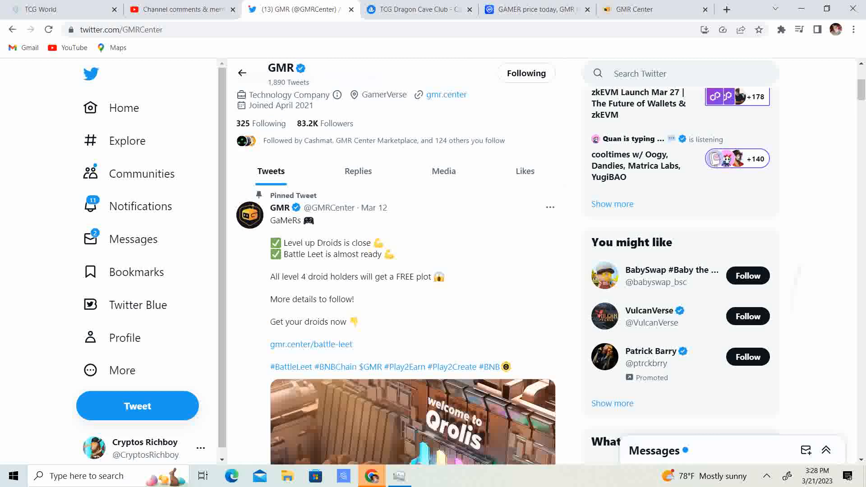
scroll(down, 3)
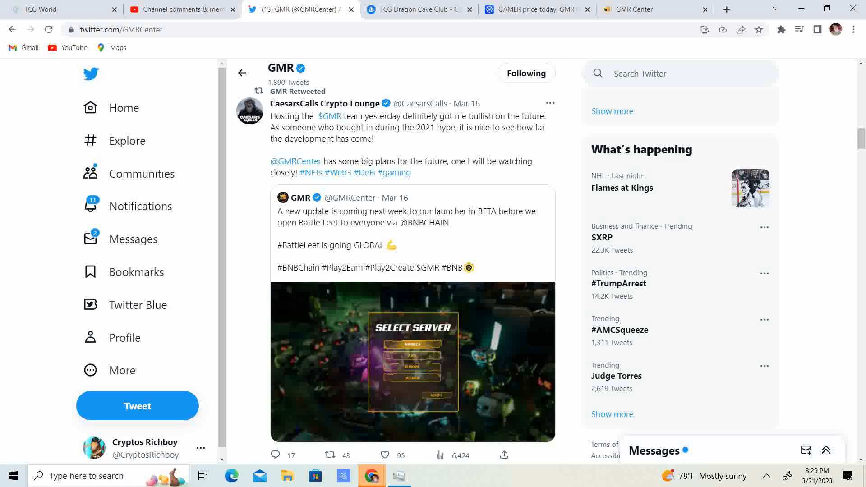
scroll(down, 3)
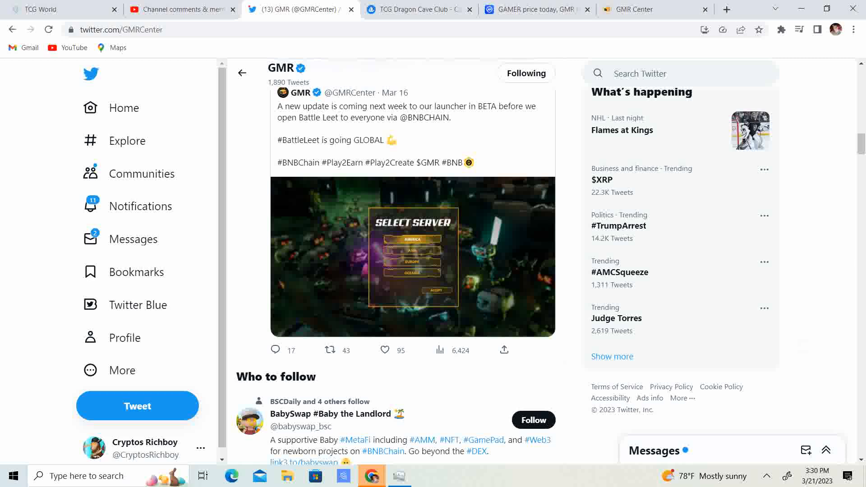
Scroll past the Decubate Learn to Earn retweet to the Mar 15 CaesarsCalls AMA retweet
scroll(down, 3)
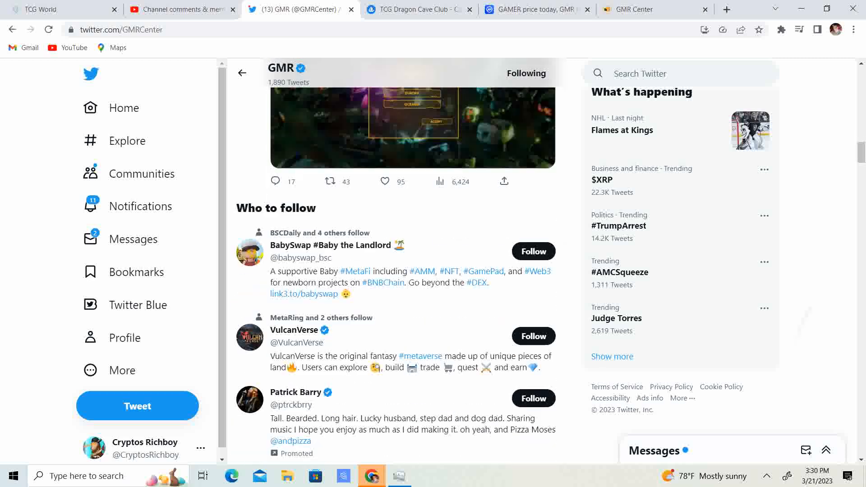
scroll(down, 3)
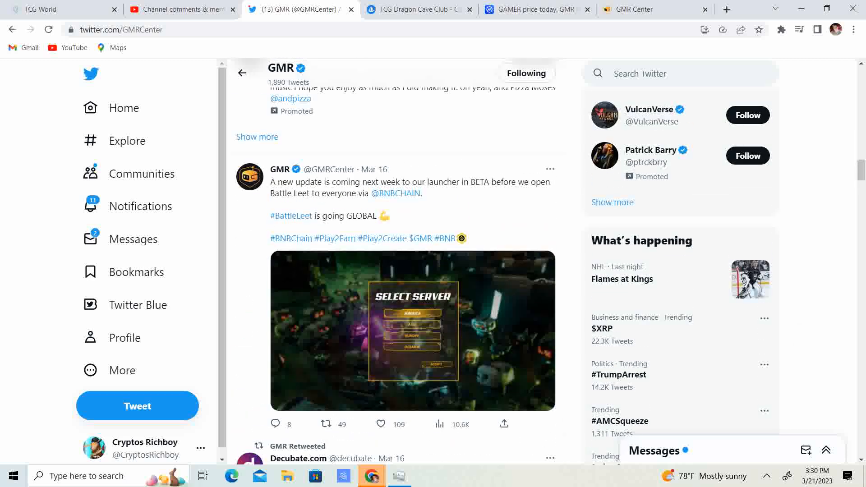
scroll(down, 3)
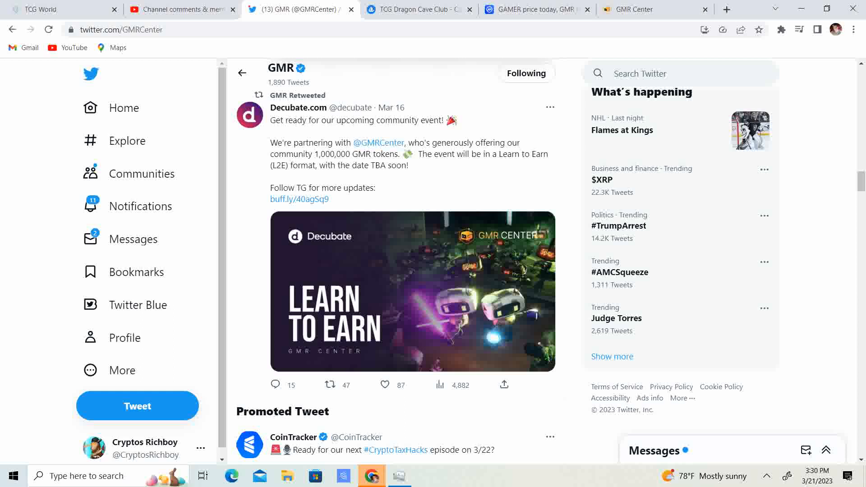
scroll(down, 3)
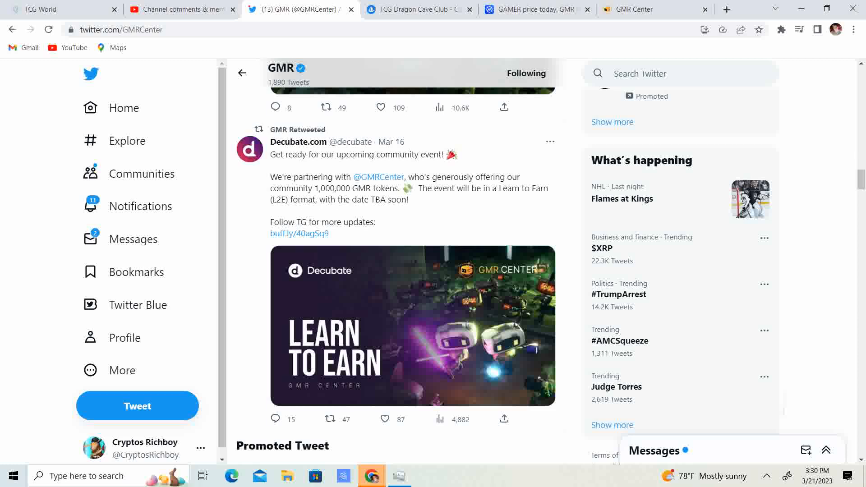
scroll(down, 3)
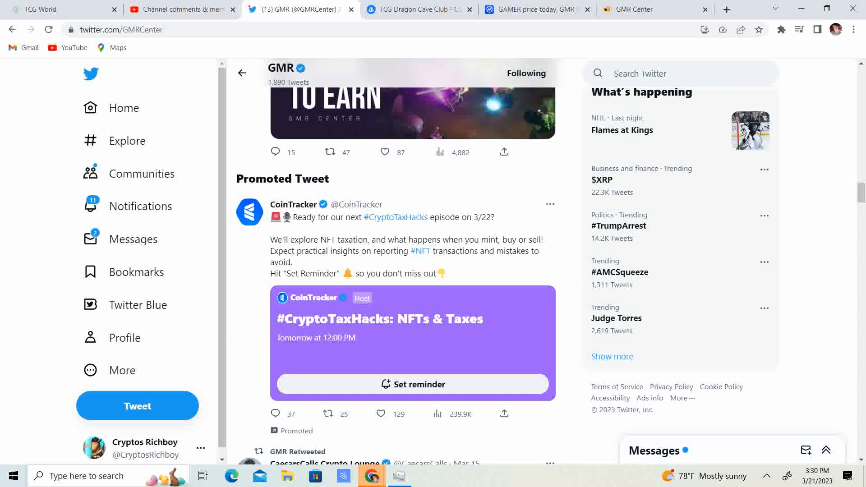
scroll(up, 3)
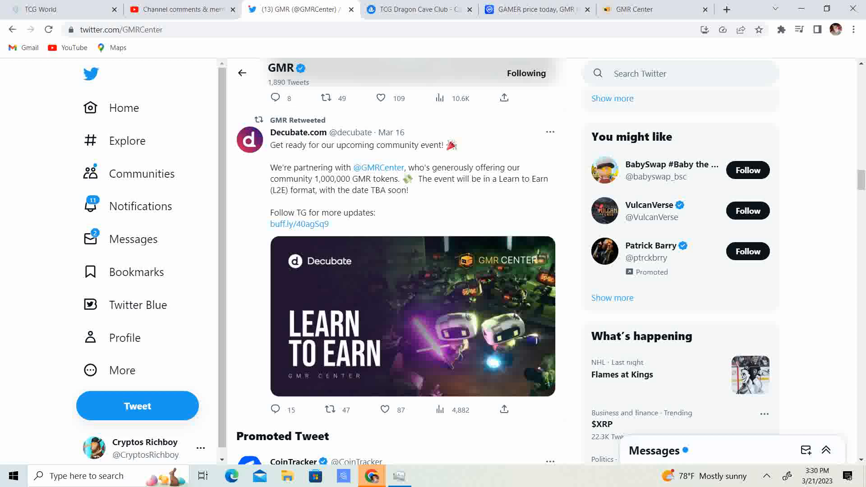
scroll(down, 3)
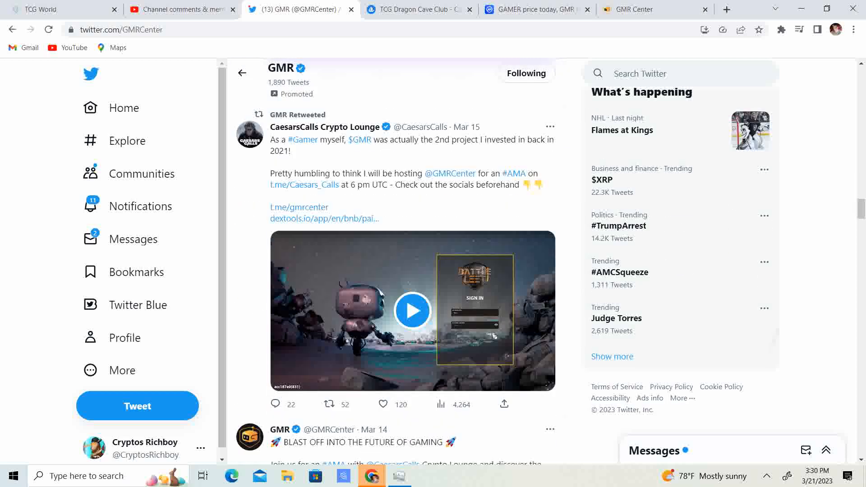
Play the CaesarsCalls Battle Leet video, then reach GMR's Mar 14 AMA GMR x Caesar post
click(412, 310)
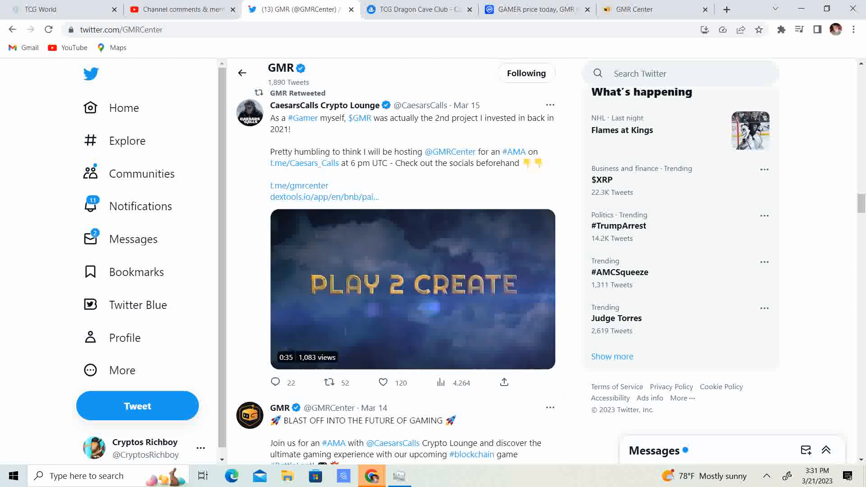
scroll(down, 3)
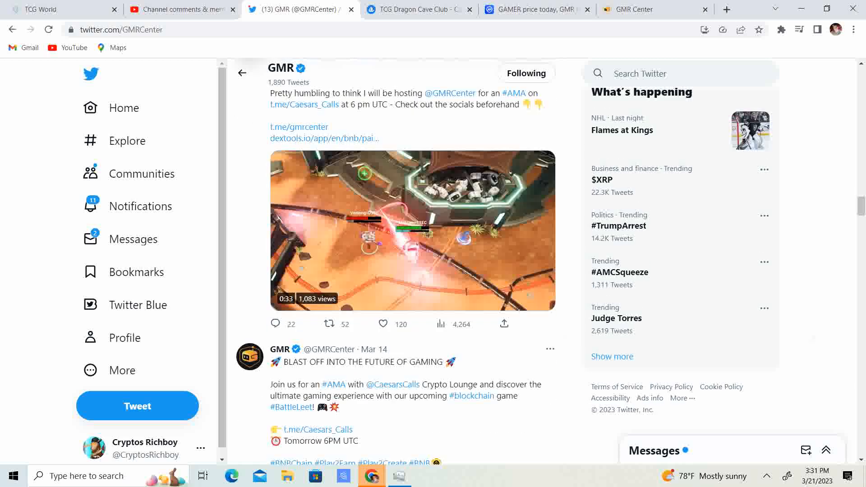
scroll(down, 3)
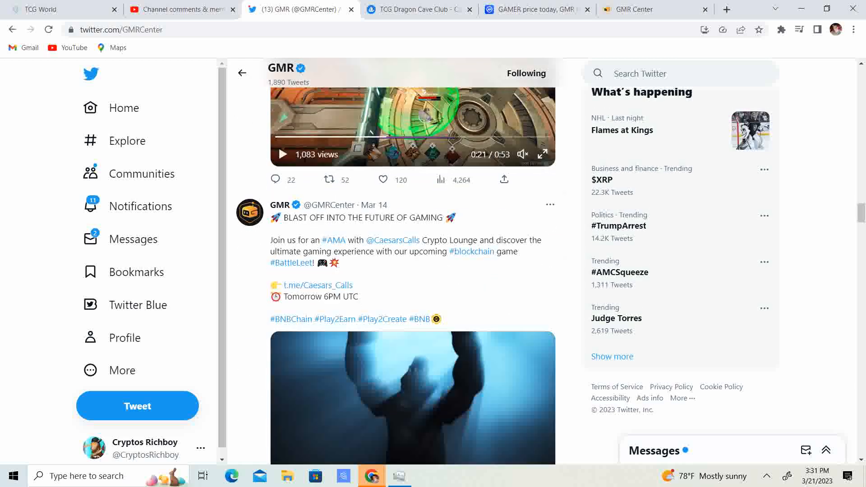
scroll(down, 3)
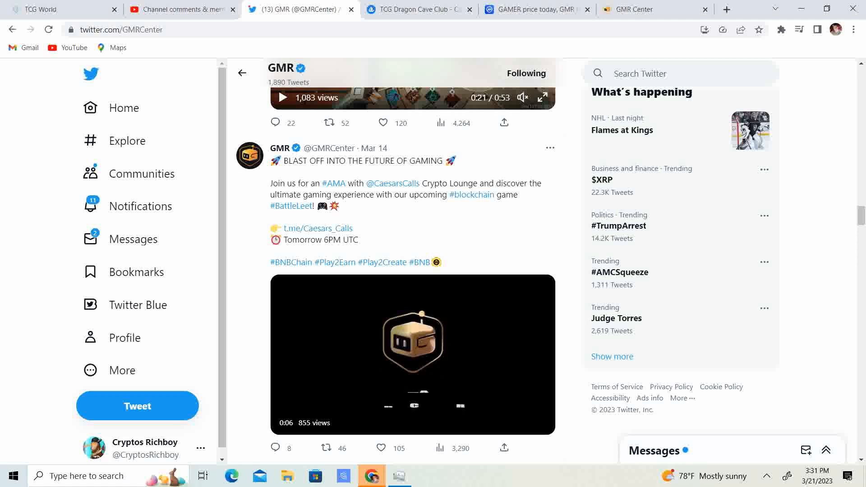
scroll(down, 3)
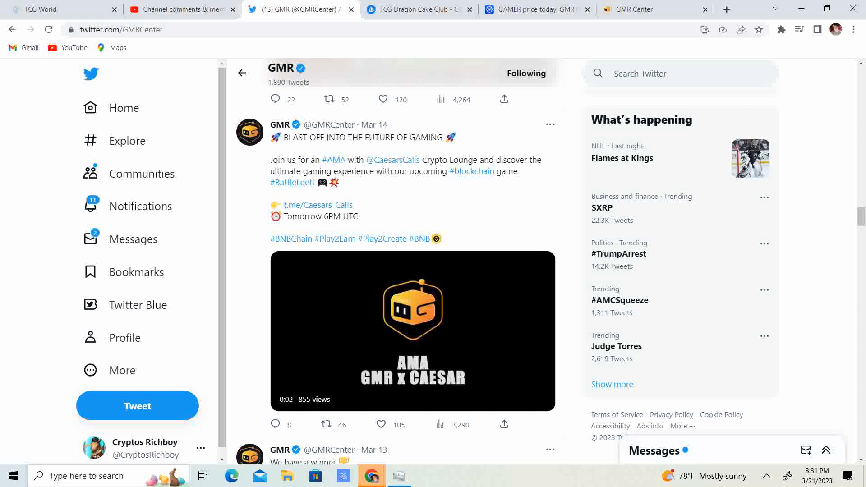
Scroll past the Mar 13 GamerVerse giveaway winner post to the Mar 12 cz_binance plot tweet
scroll(down, 3)
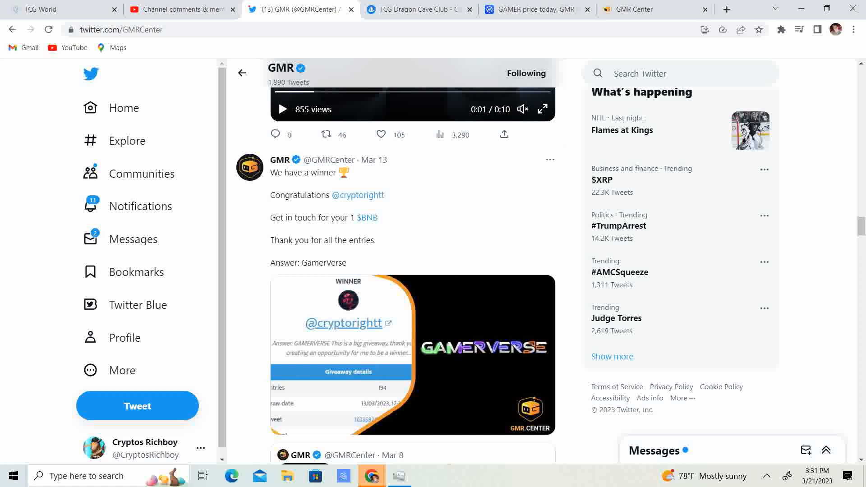
scroll(down, 3)
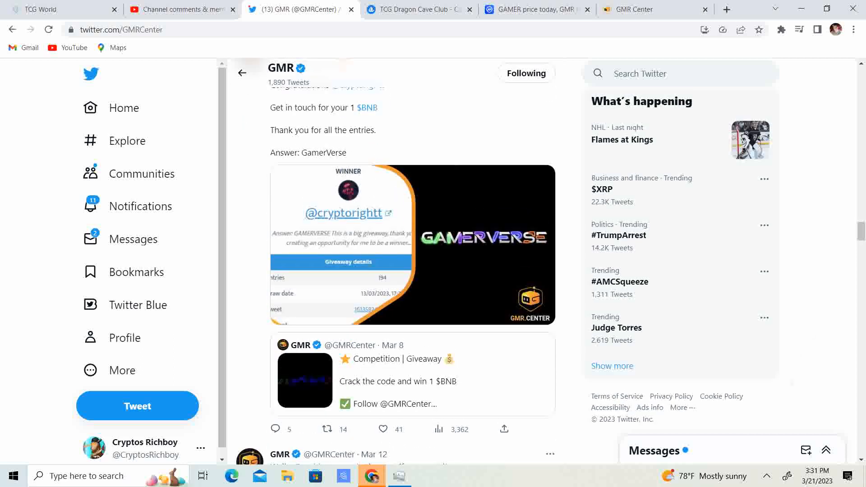
scroll(down, 3)
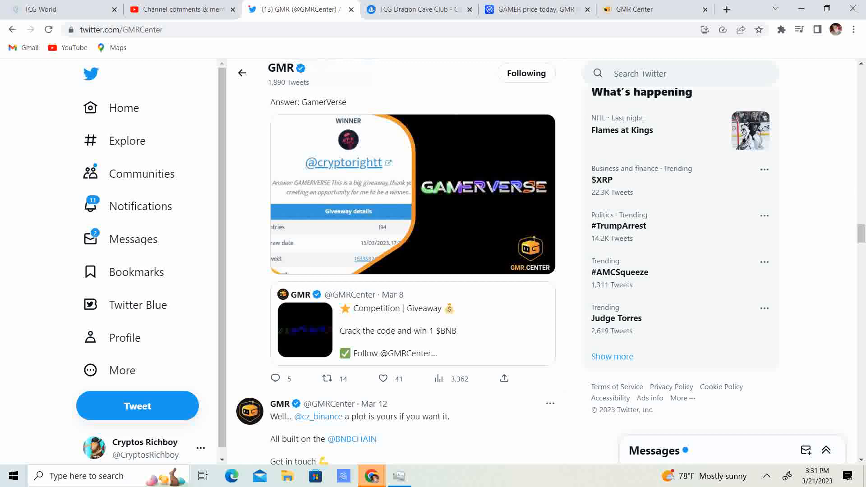
scroll(down, 3)
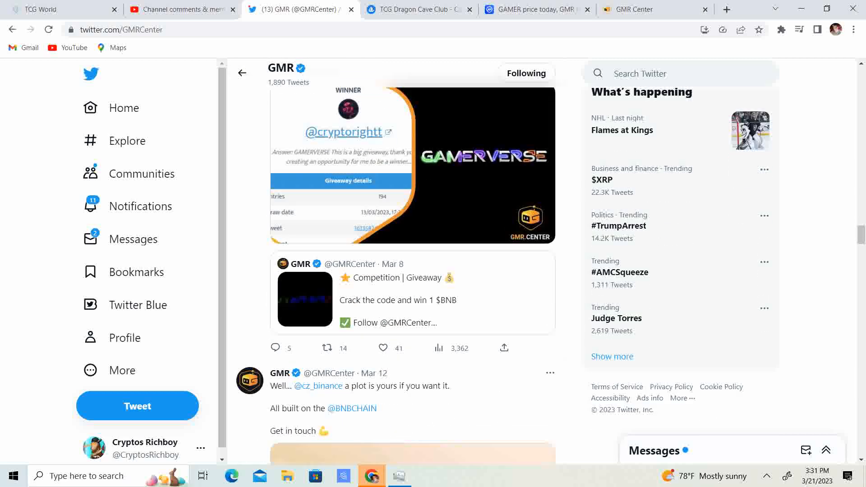
scroll(down, 3)
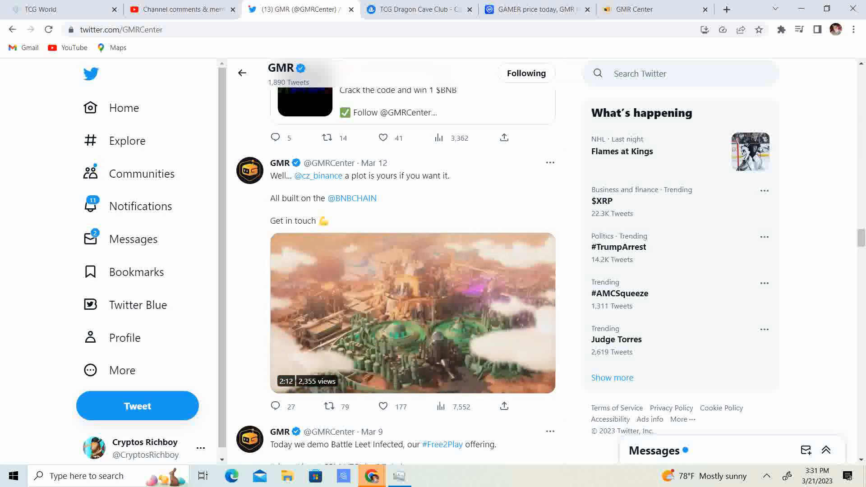
scroll(down, 3)
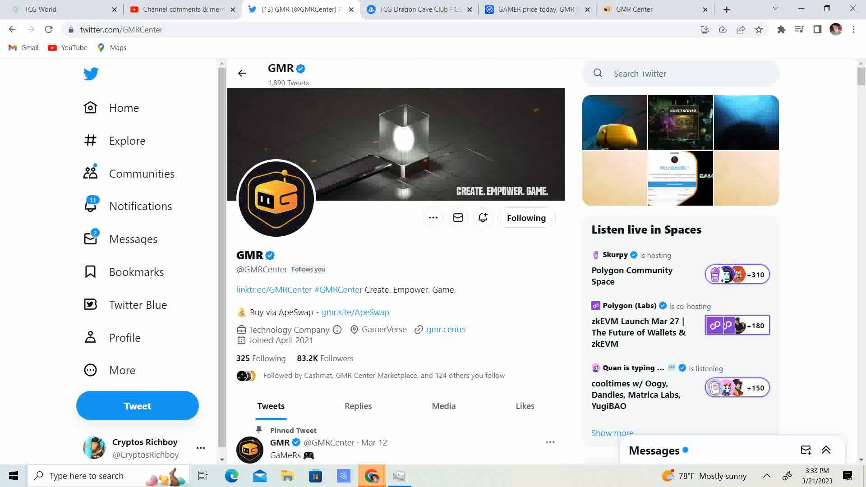
mouse_move(291, 9)
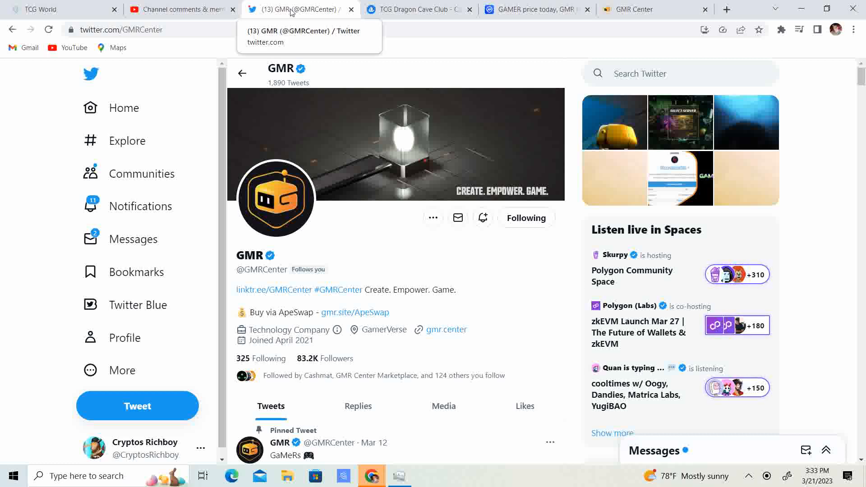